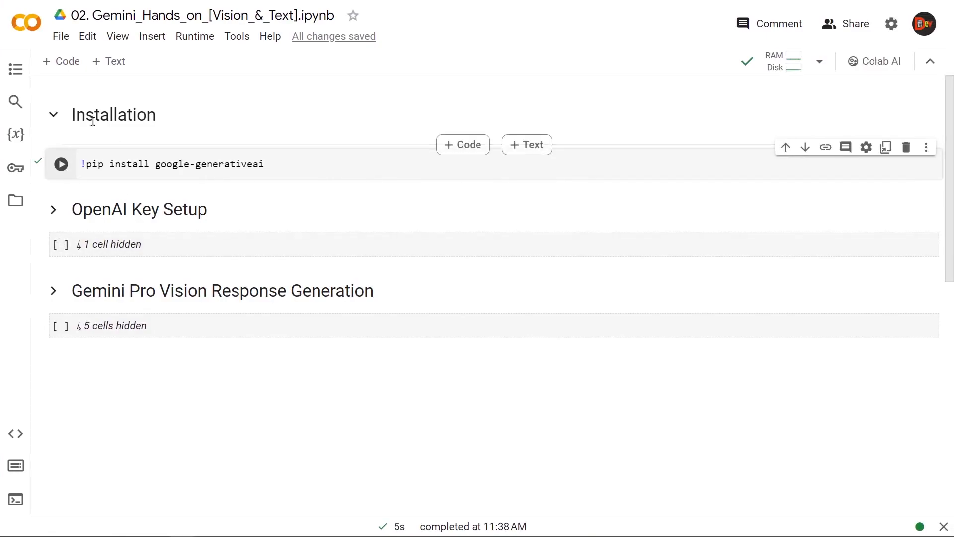
pyautogui.moveTo(331, 164)
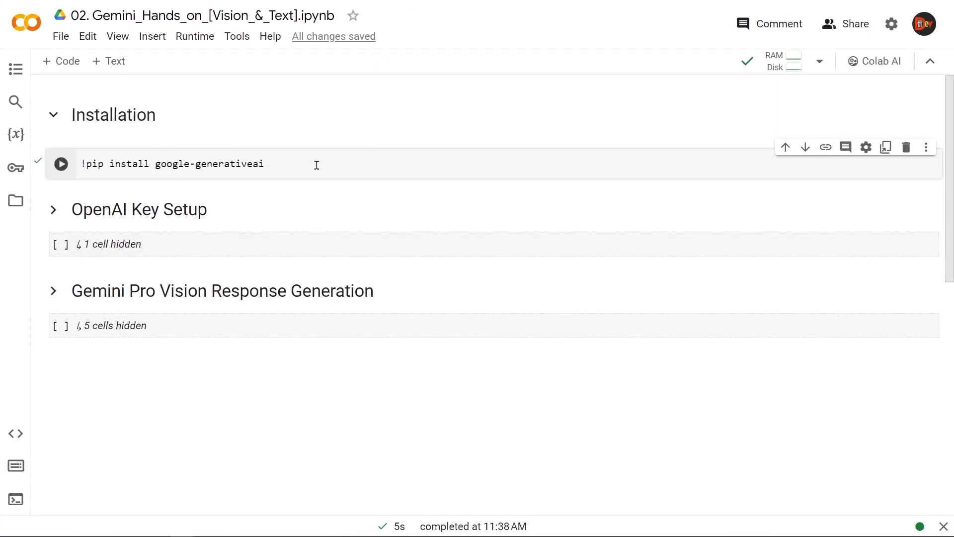
# - Run the !pip install google-generativeai cell and collapse the Installation section
pyautogui.click(61, 164)
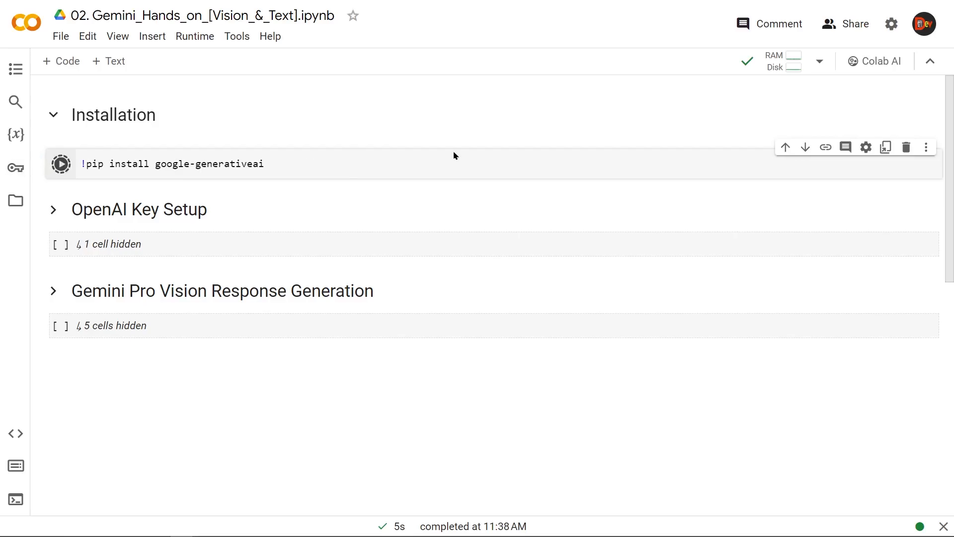
pyautogui.click(60, 163)
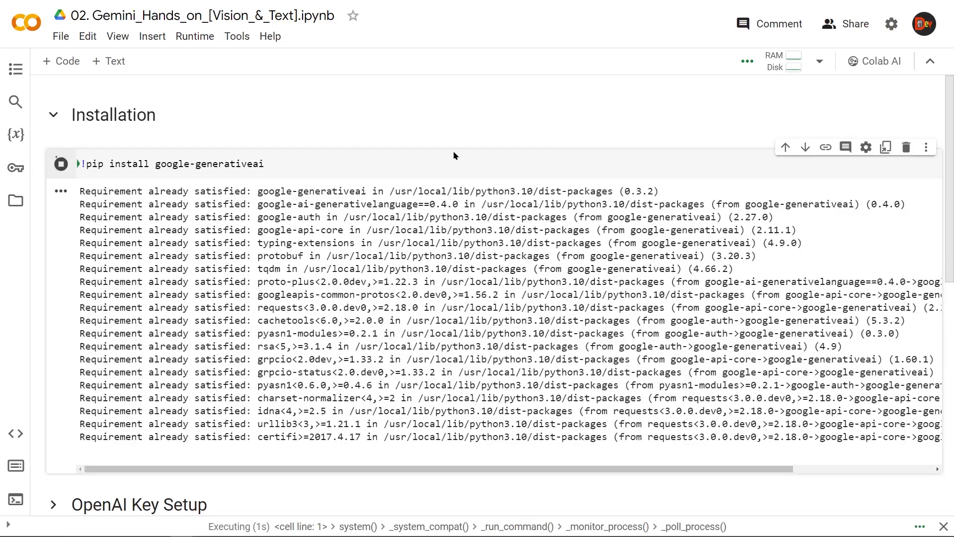
pyautogui.click(54, 115)
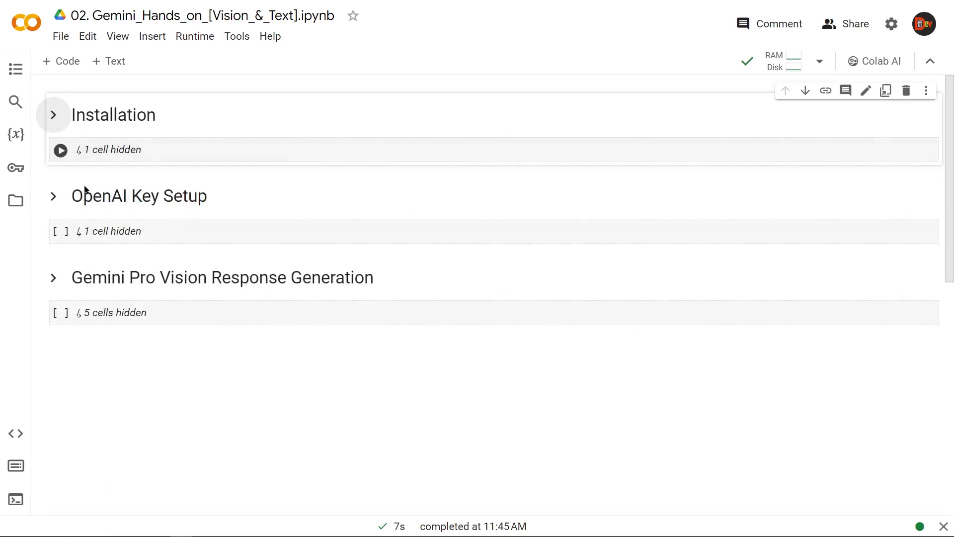
# - Expand the OpenAI Key Setup section to show its google.generativeai import and API key cell
pyautogui.click(53, 196)
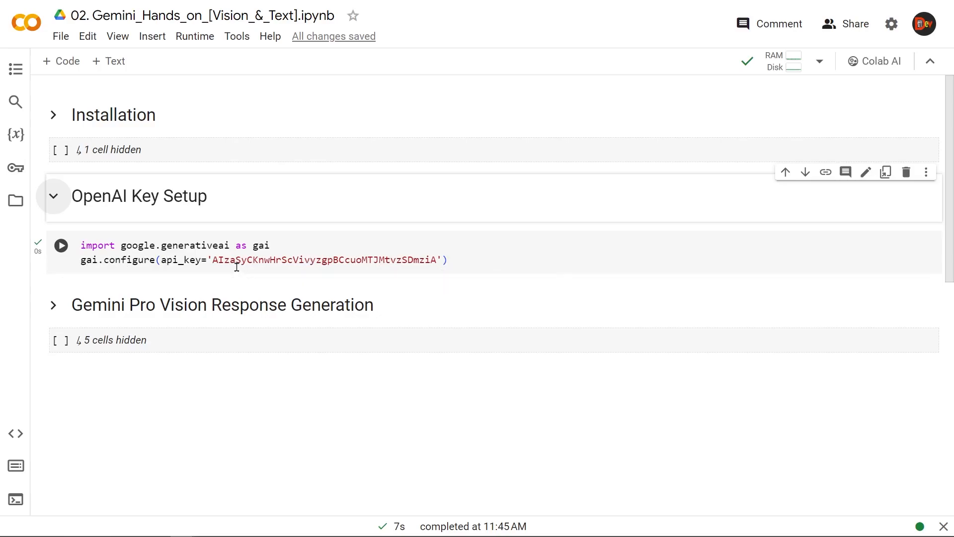
pyautogui.moveTo(355, 271)
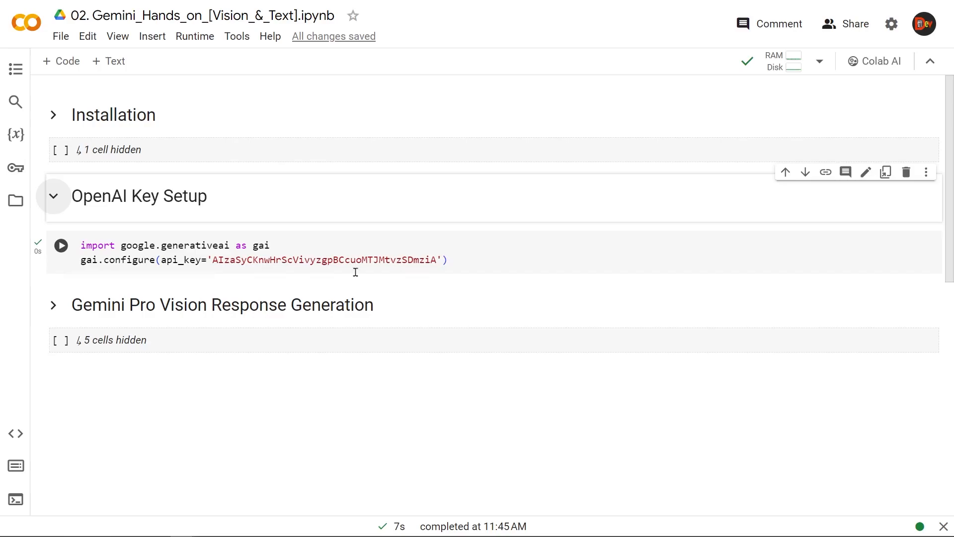
pyautogui.moveTo(489, 258)
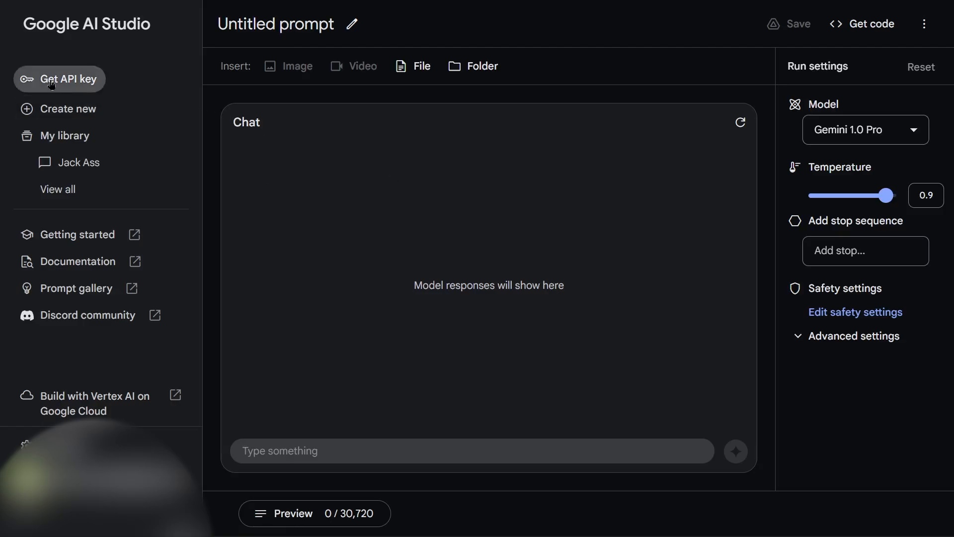
# - Go to AI Studio's API keys page and start the Create API key dialog
pyautogui.click(58, 79)
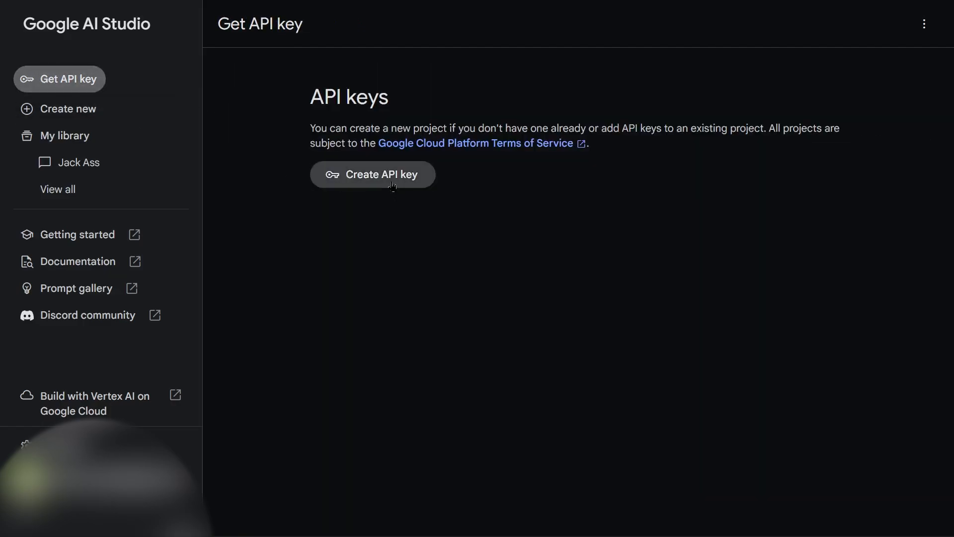
pyautogui.click(373, 175)
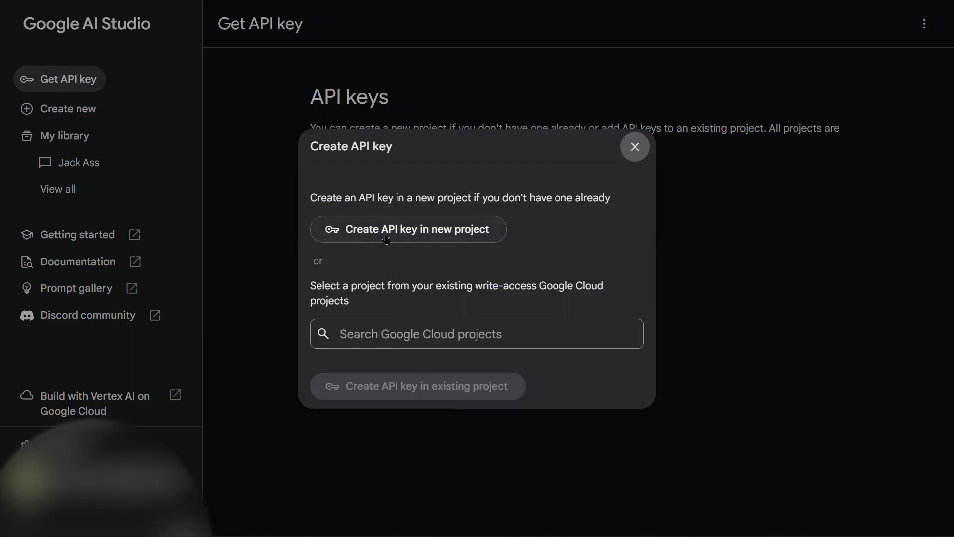
pyautogui.moveTo(478, 233)
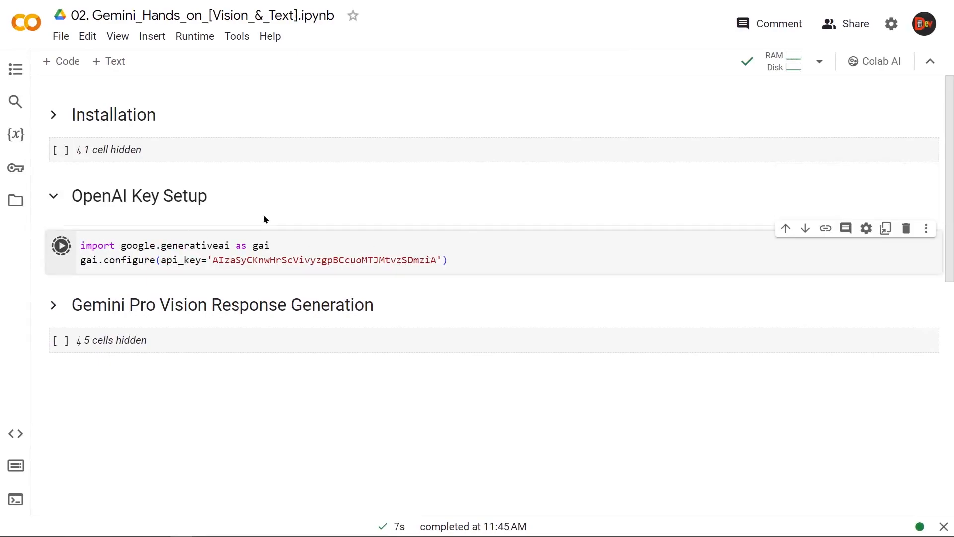
# - Run the gai.configure key cell and expand the Gemini Pro Vision Response Generation section
pyautogui.click(61, 246)
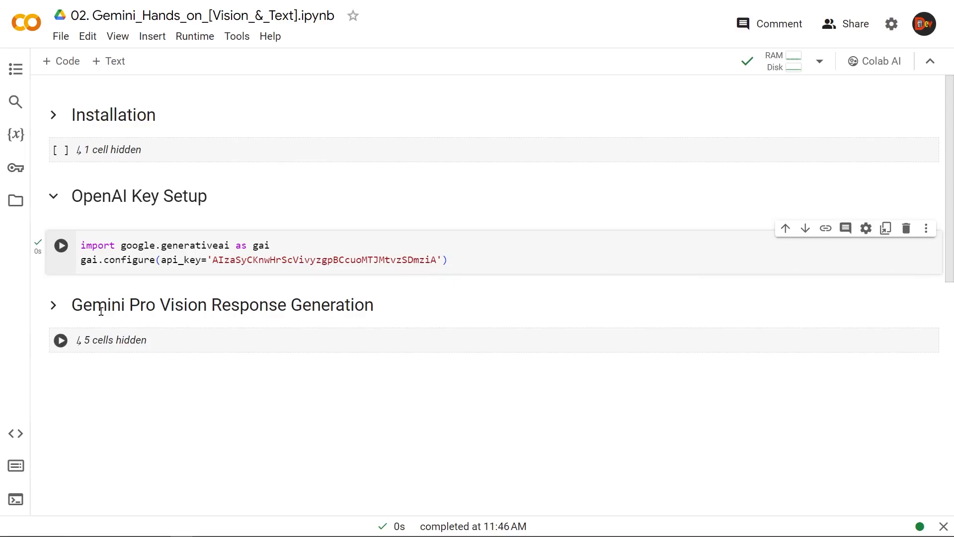
pyautogui.moveTo(399, 315)
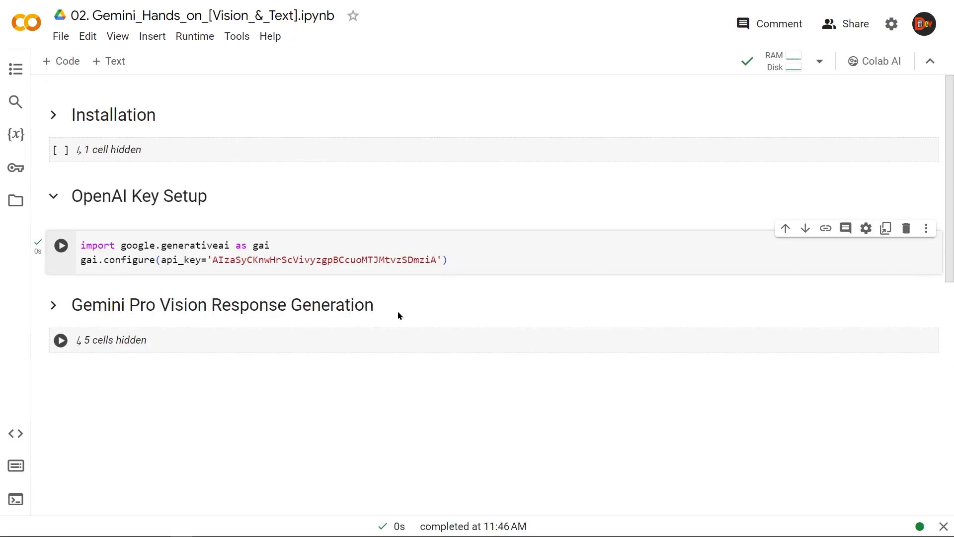
pyautogui.click(54, 305)
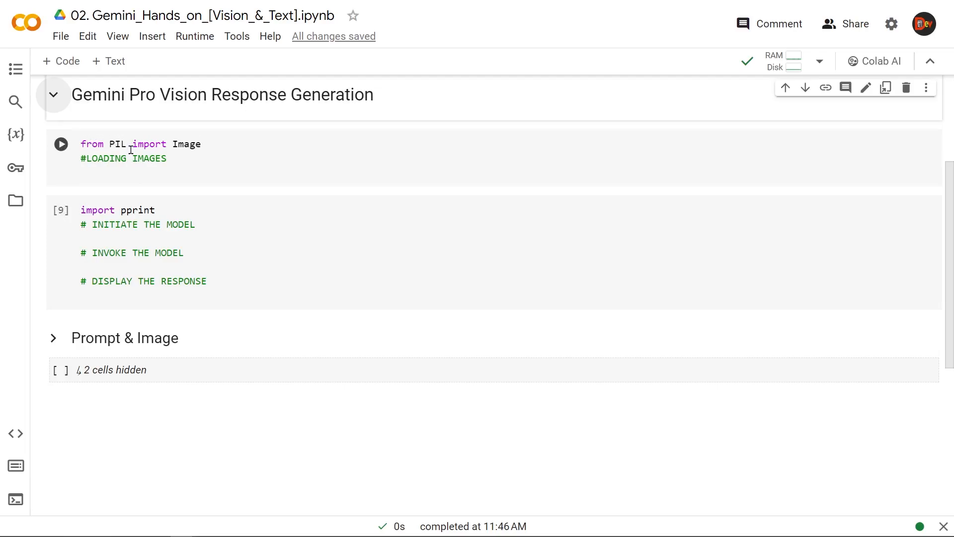
pyautogui.moveTo(206, 141)
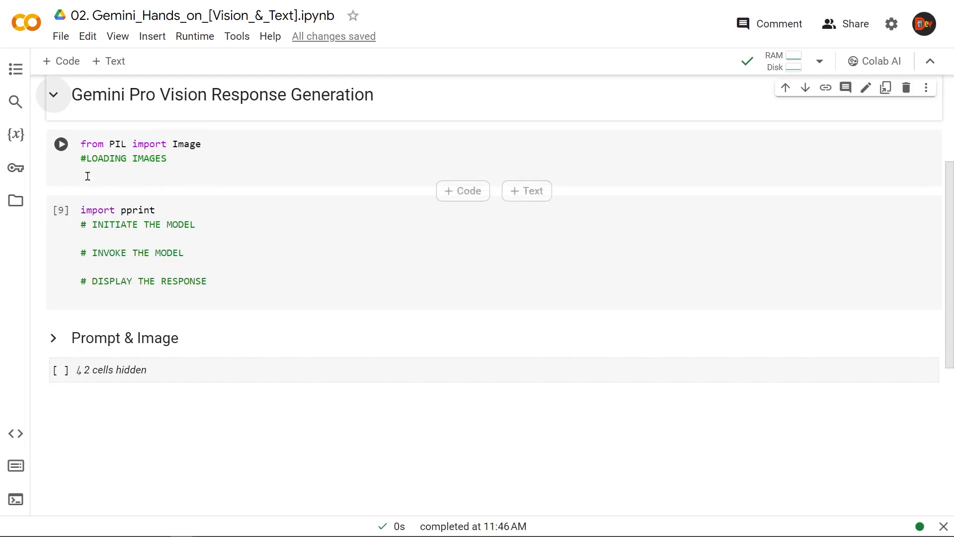
# - Write img = Image.open('a_puppy.jpg') and img, check the session files, and display the puppy
pyautogui.write("img = Image.open('a_puppy.jpg')")
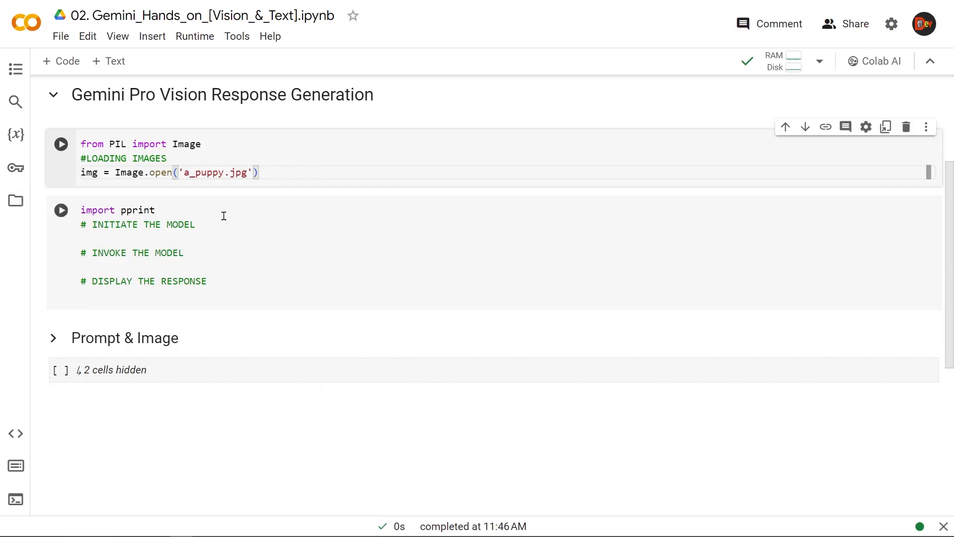
pyautogui.click(15, 200)
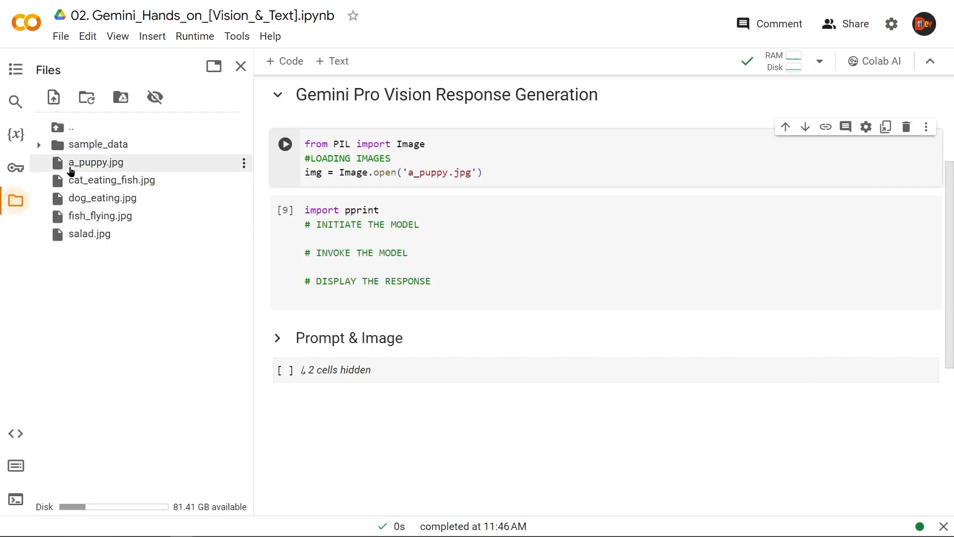
pyautogui.click(240, 66)
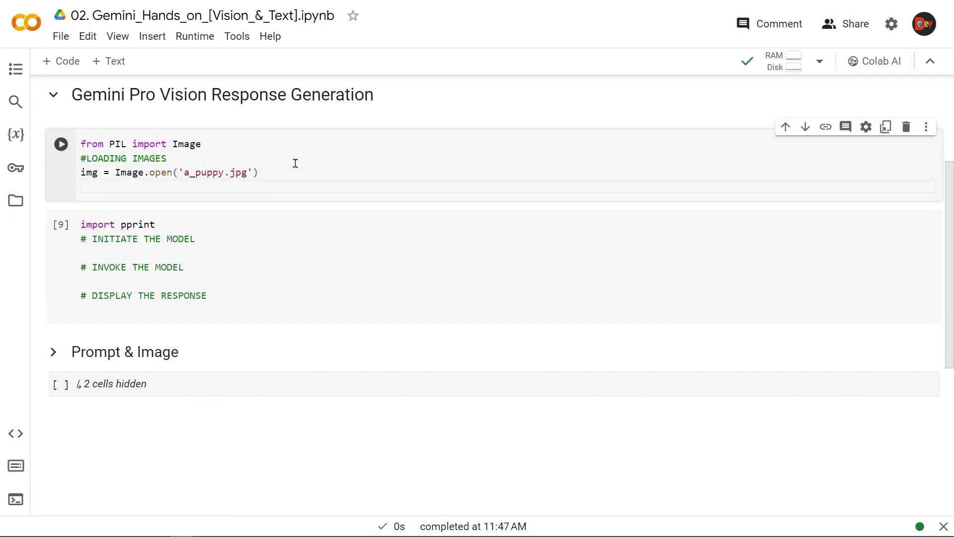
pyautogui.write('im')
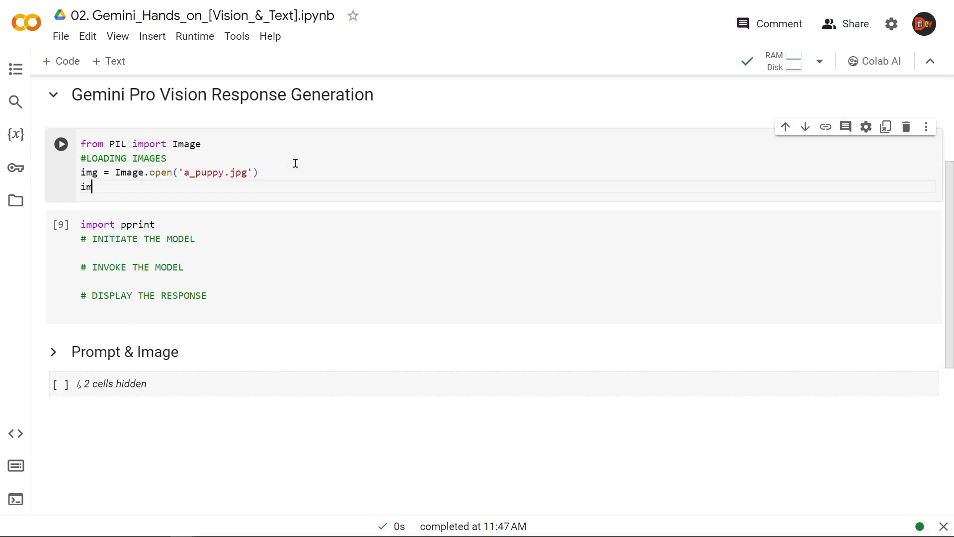
pyautogui.write('g')
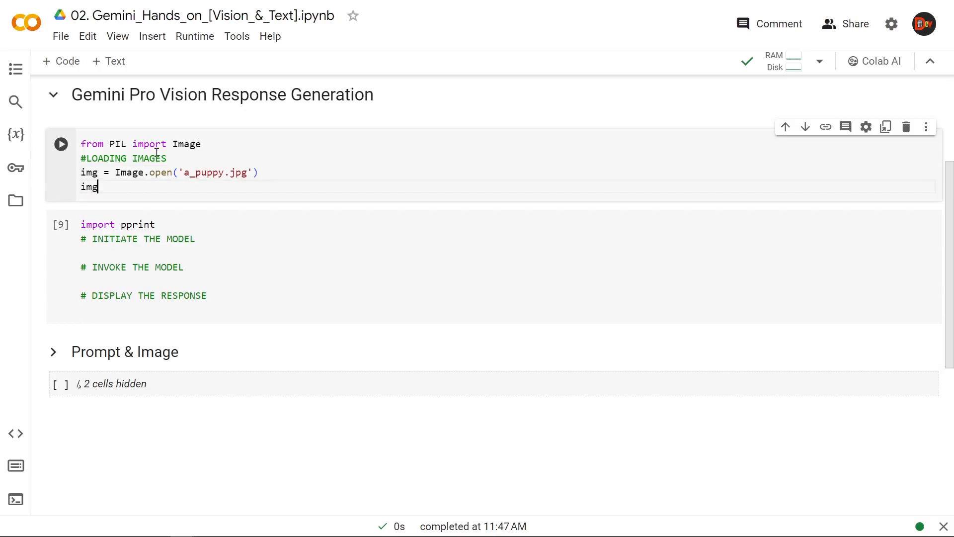
pyautogui.click(61, 145)
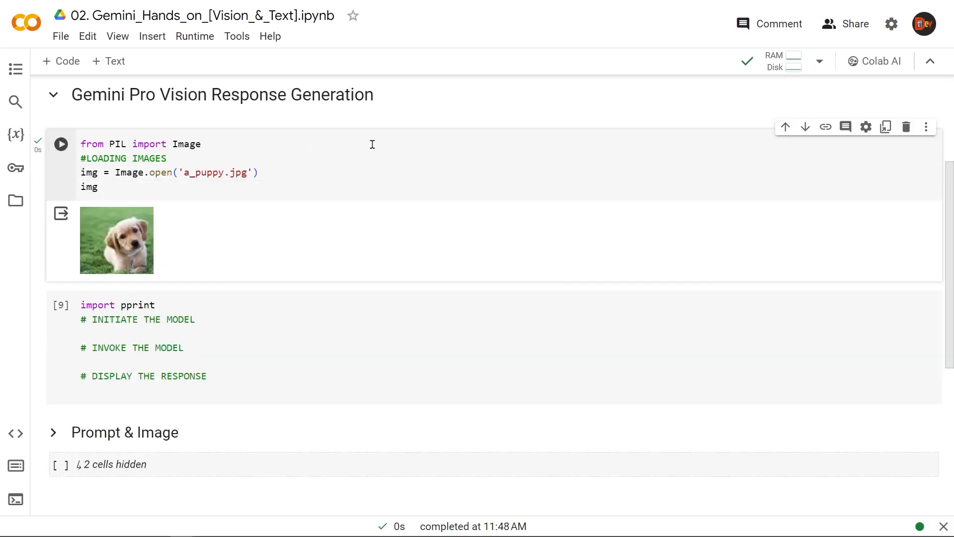
pyautogui.moveTo(208, 247)
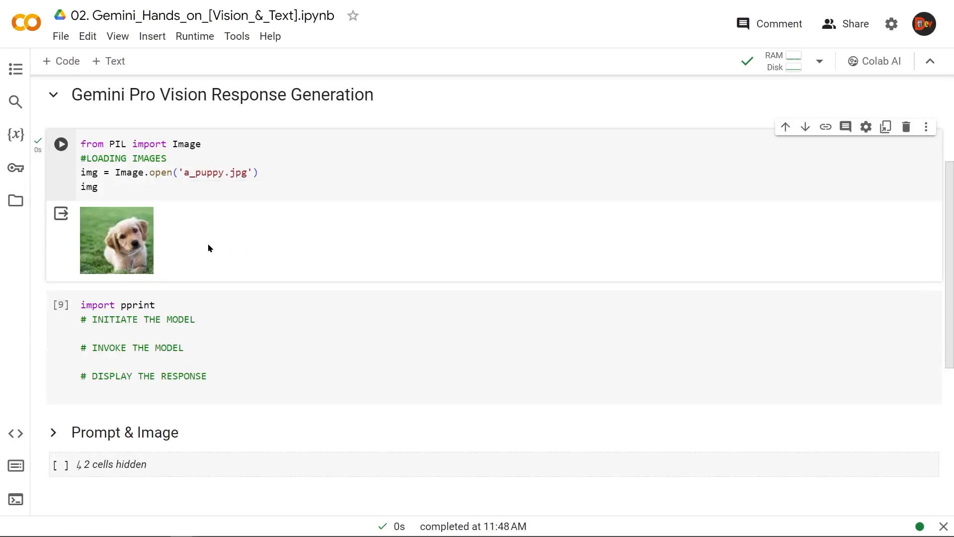
# - Code GenerativeModel('gemini-pro-vision'), generate_content(img) and print(res.text), then run it on the puppy
pyautogui.click(243, 341)
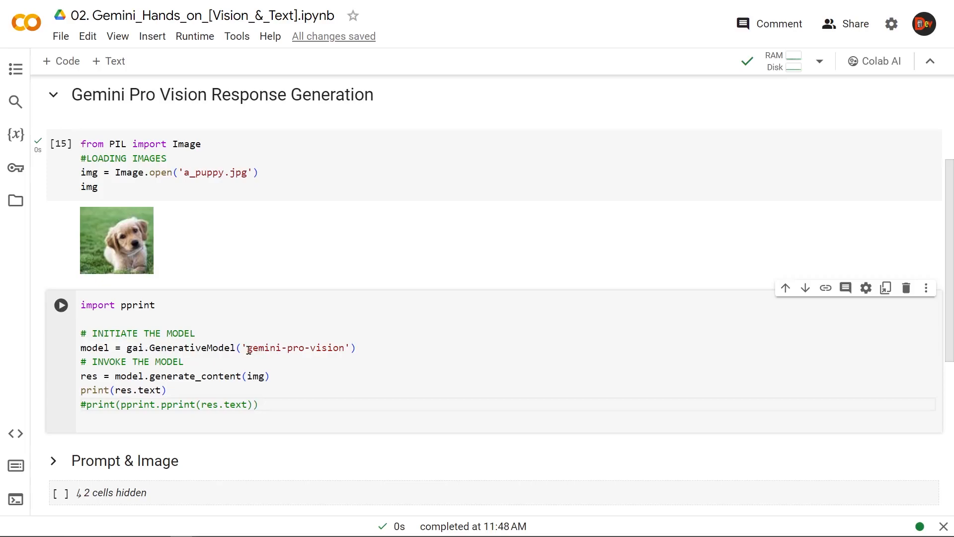
pyautogui.moveTo(362, 342)
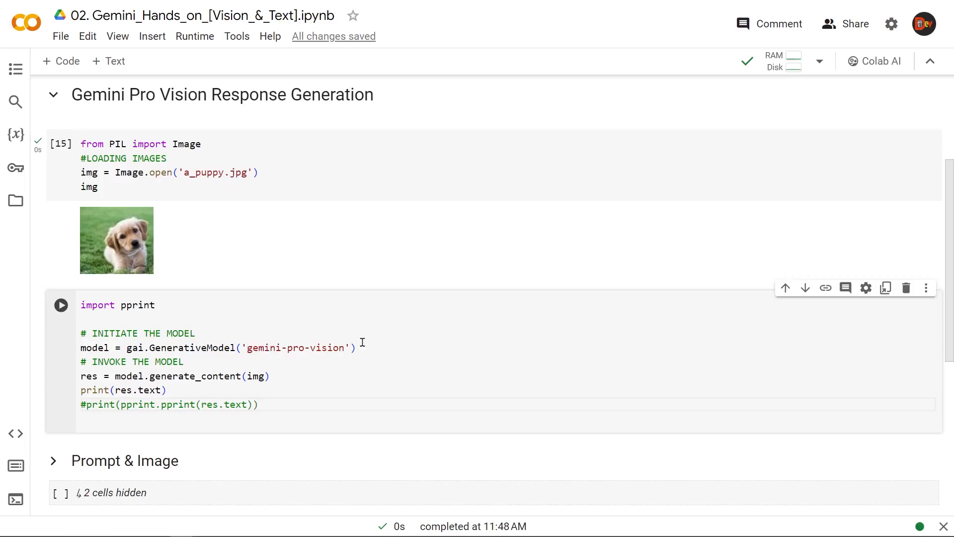
pyautogui.moveTo(140, 367)
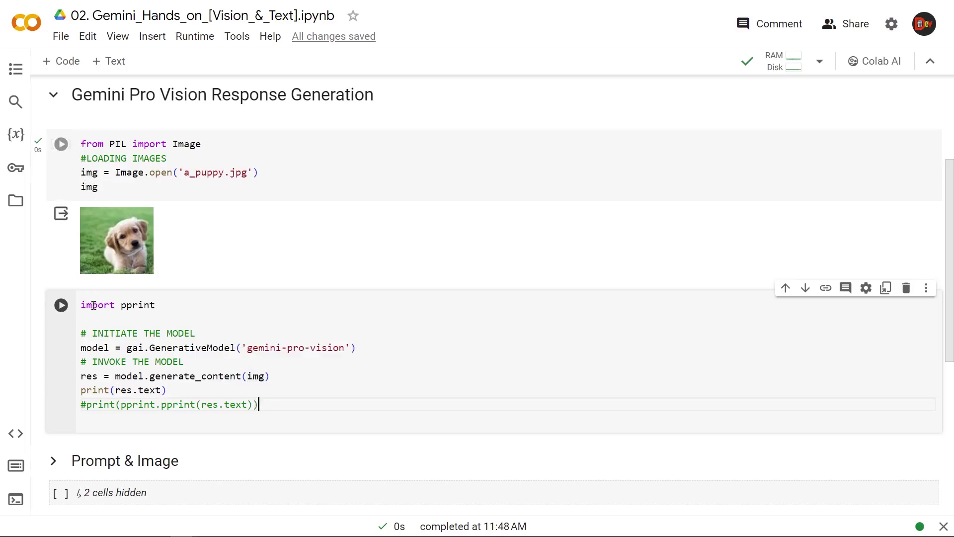
pyautogui.click(61, 143)
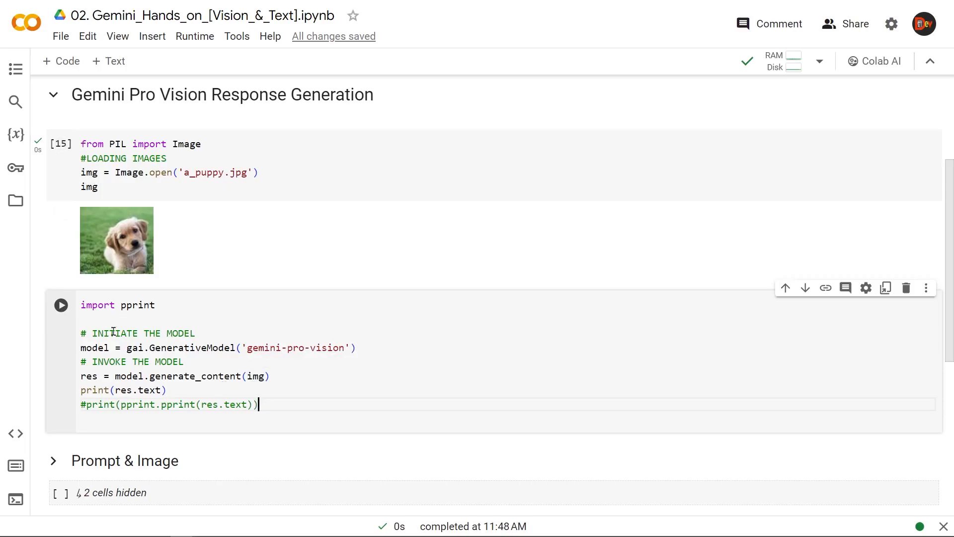
pyautogui.click(61, 305)
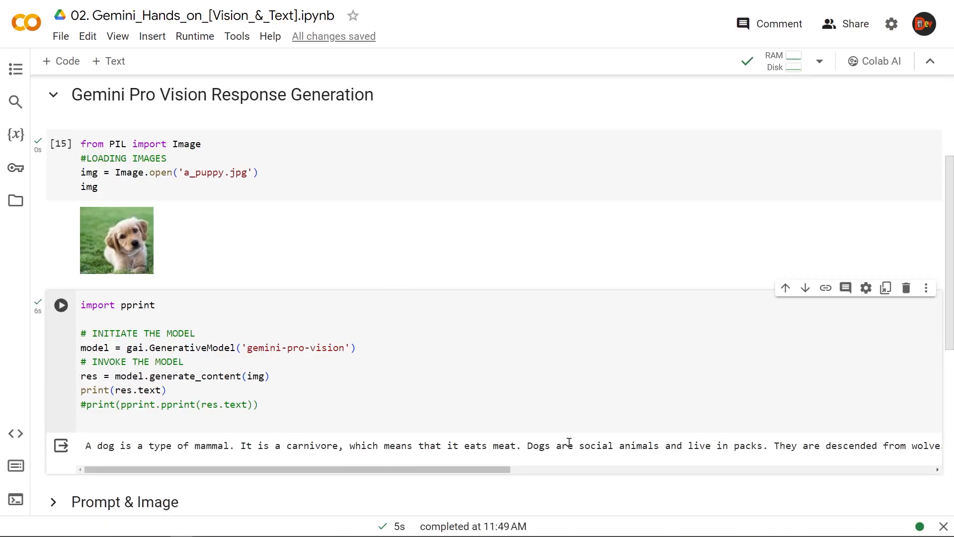
pyautogui.moveTo(562, 459)
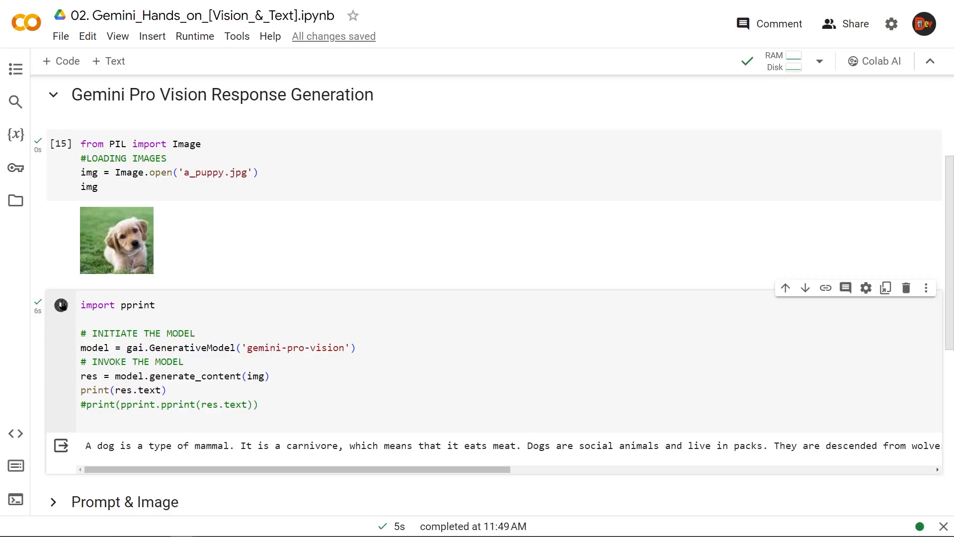
# - Rerun the model cell on the puppy, getting "The dog is lying on the grass."
pyautogui.click(61, 306)
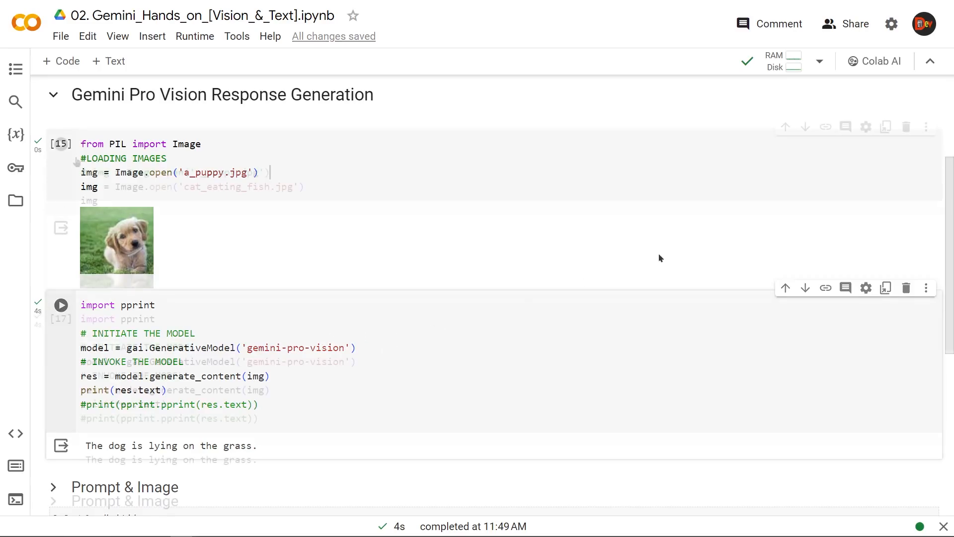
# - Load cat_eating_fish.jpg and rerun the model until it answers the cat is looking at the fish on the table
pyautogui.click(61, 144)
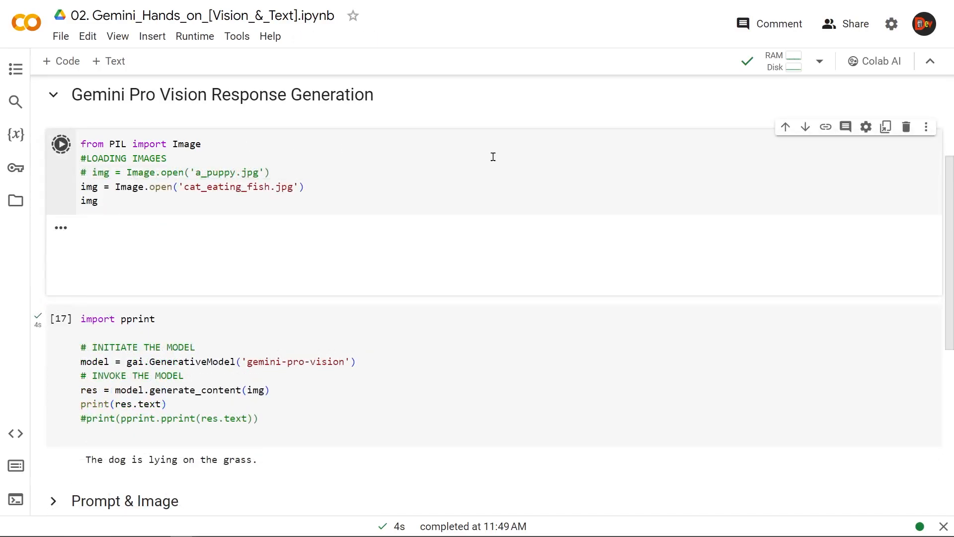
pyautogui.click(60, 143)
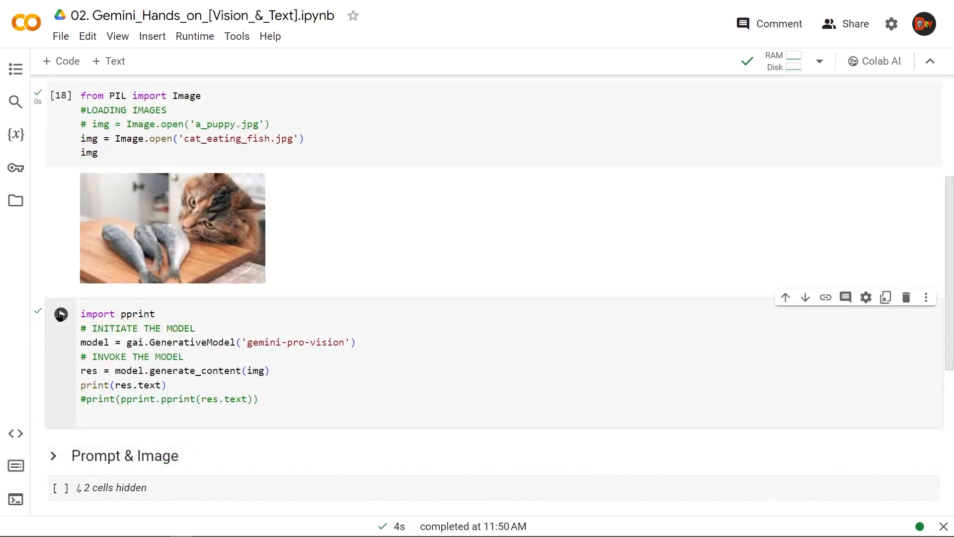
pyautogui.click(60, 313)
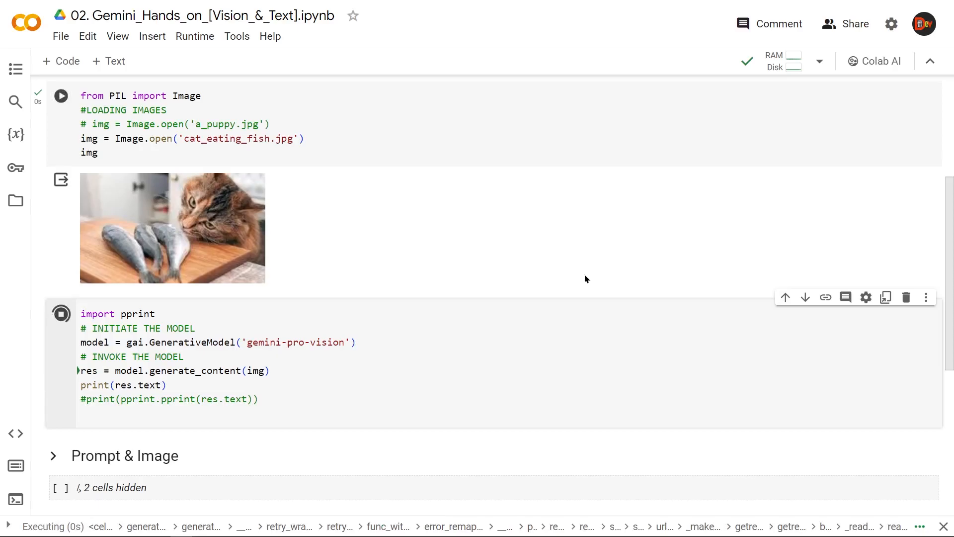
pyautogui.click(61, 314)
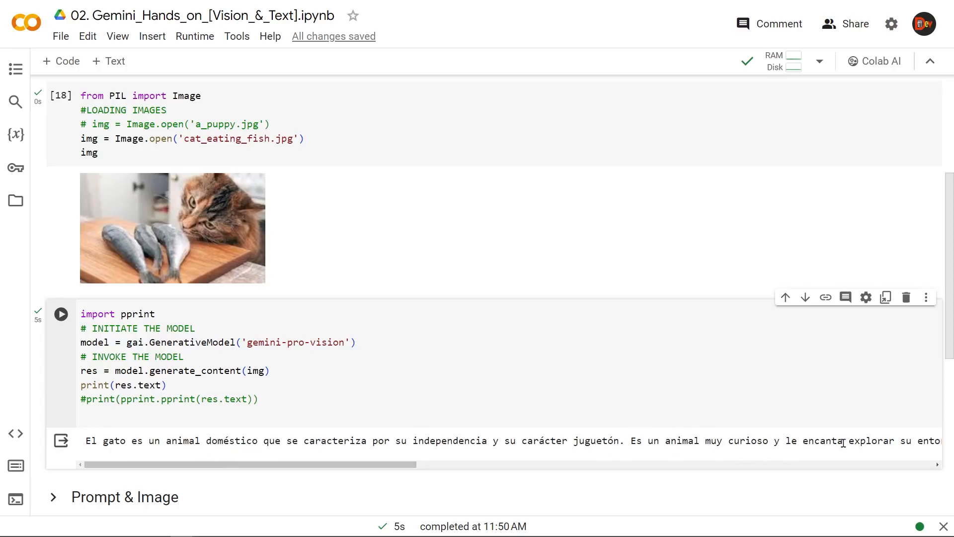
pyautogui.moveTo(722, 492)
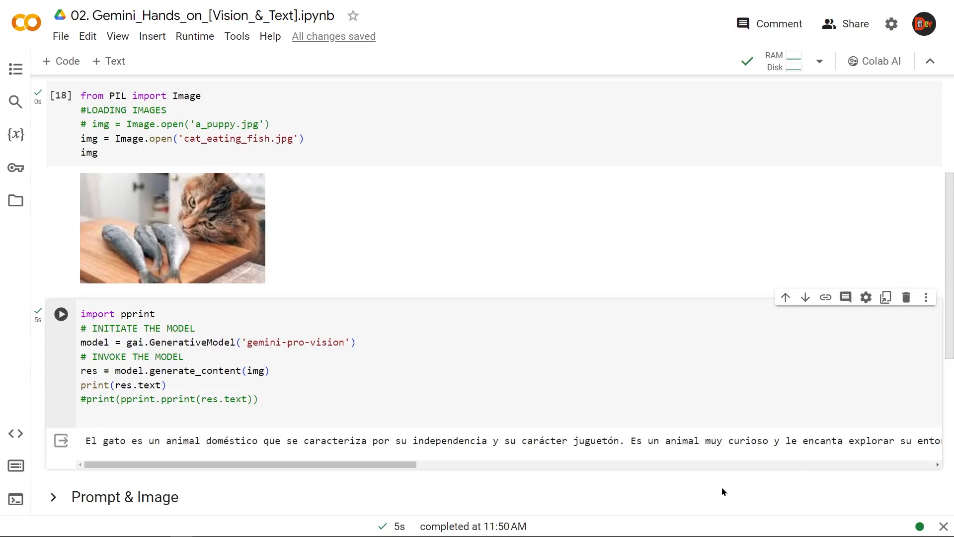
pyautogui.moveTo(245, 435)
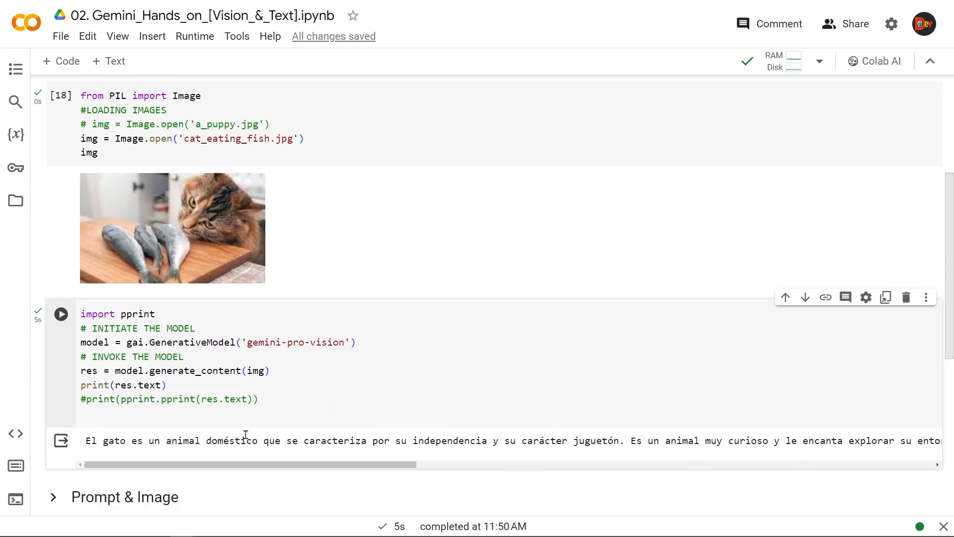
pyautogui.moveTo(297, 405)
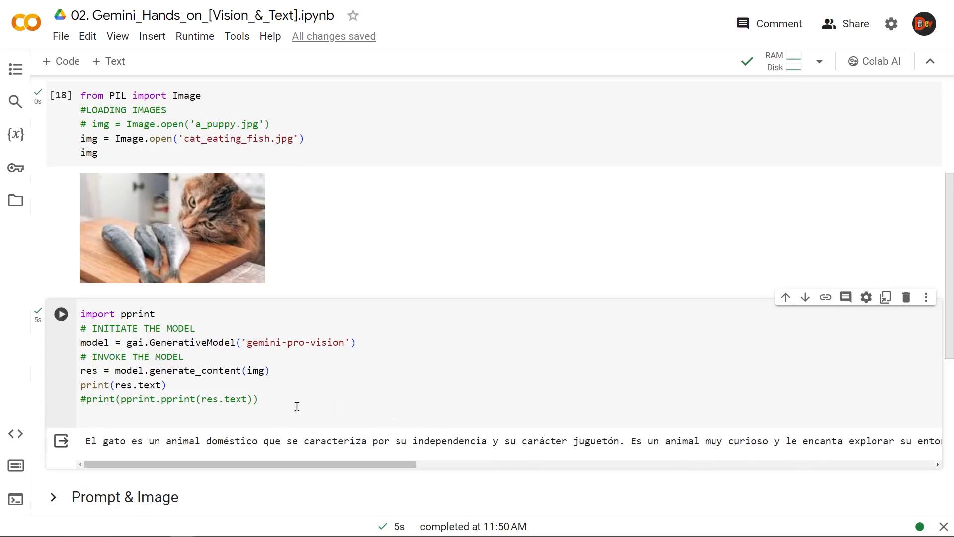
pyautogui.moveTo(352, 408)
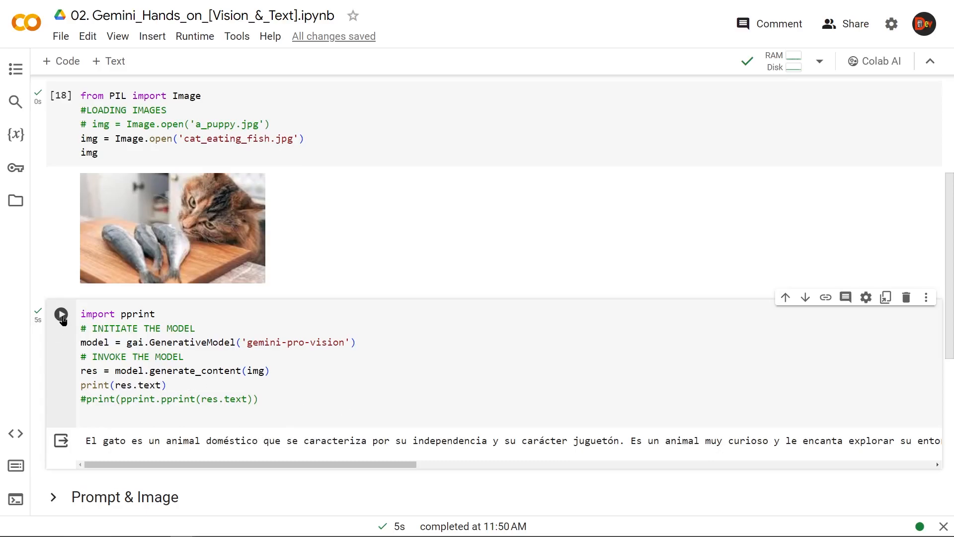
pyautogui.click(60, 313)
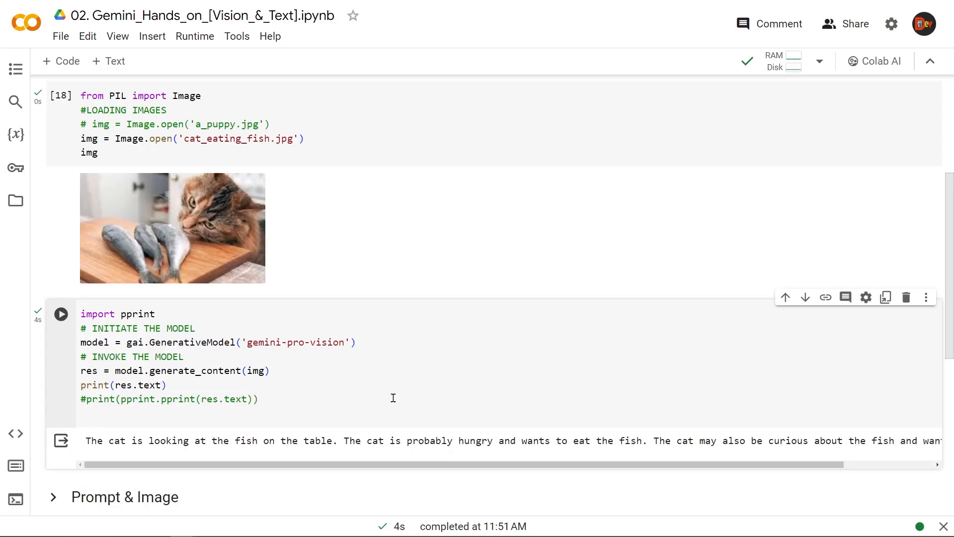
pyautogui.moveTo(319, 377)
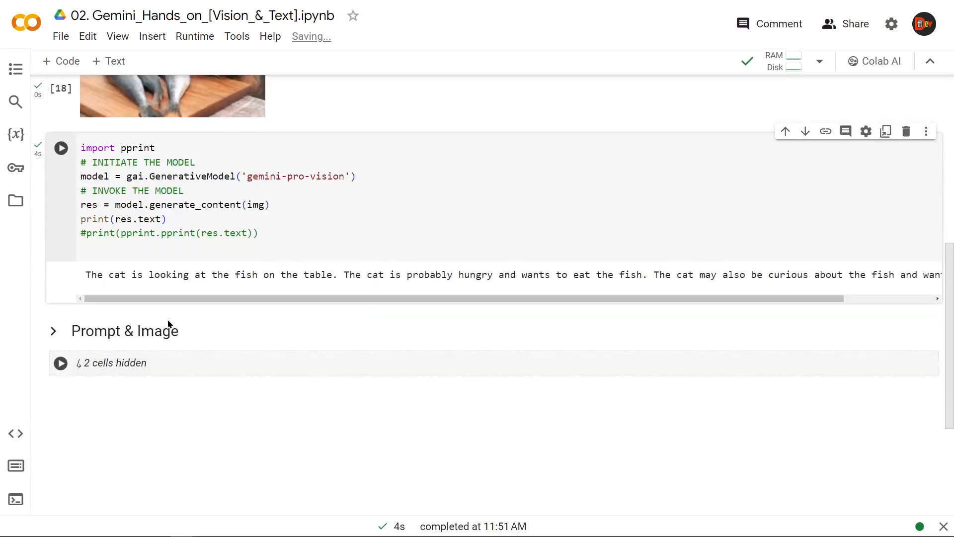
# - Expand Prompt & Image, load salad.jpg and ask "What do you see?", getting lettuce, carrots, tomatoes and cucumbers
pyautogui.click(54, 330)
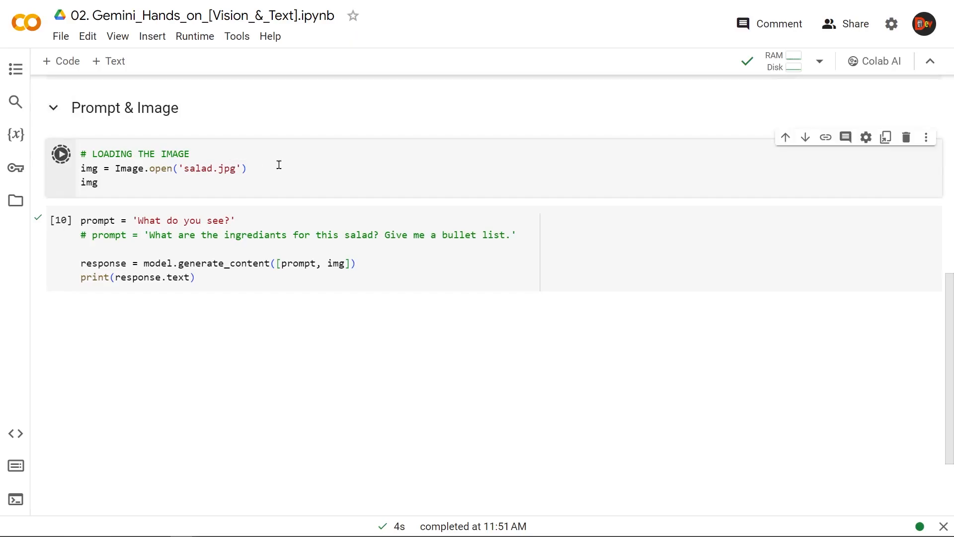
pyautogui.click(60, 153)
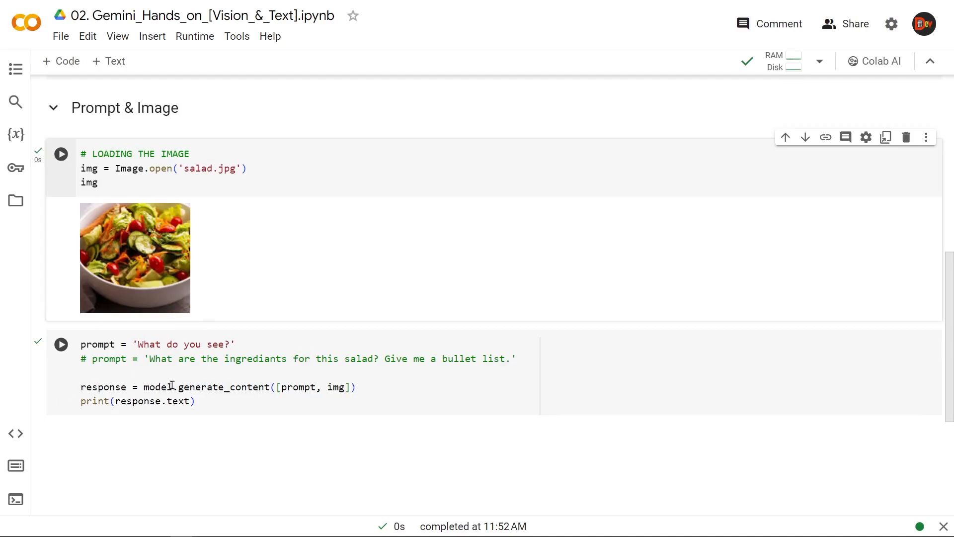
pyautogui.moveTo(289, 400)
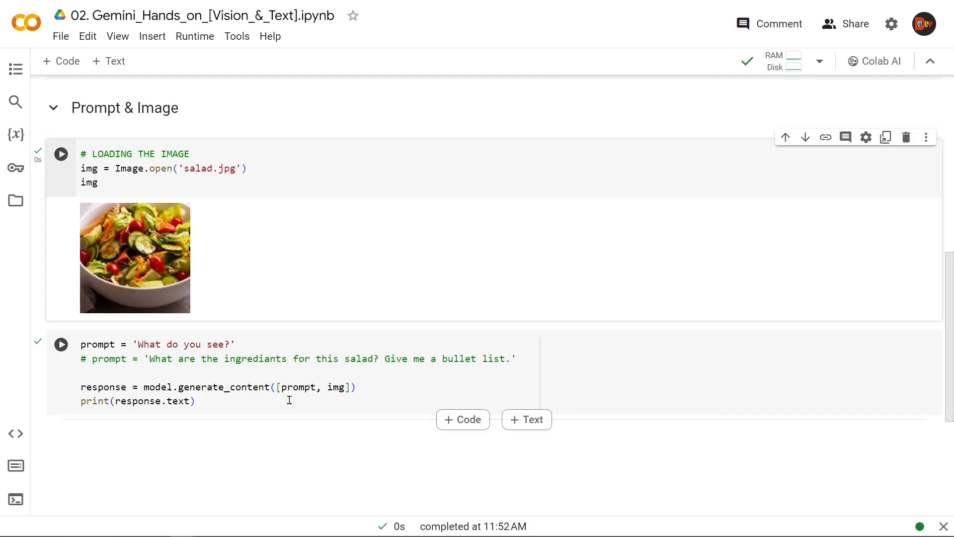
pyautogui.moveTo(298, 375)
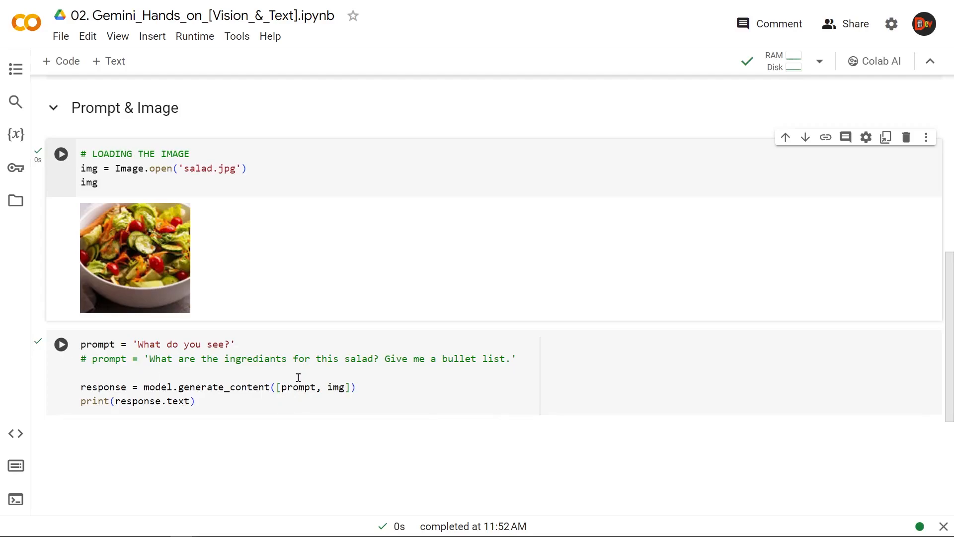
pyautogui.moveTo(336, 387)
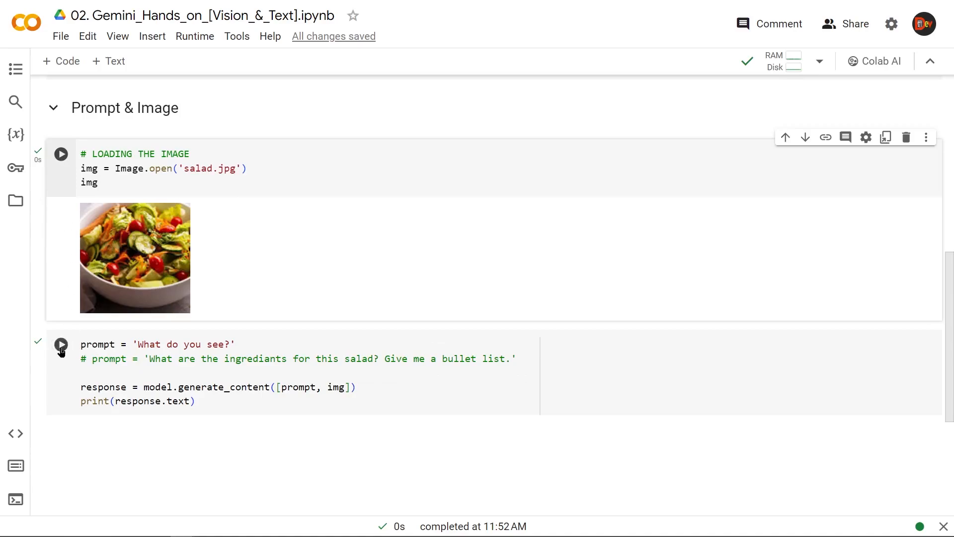
pyautogui.click(61, 344)
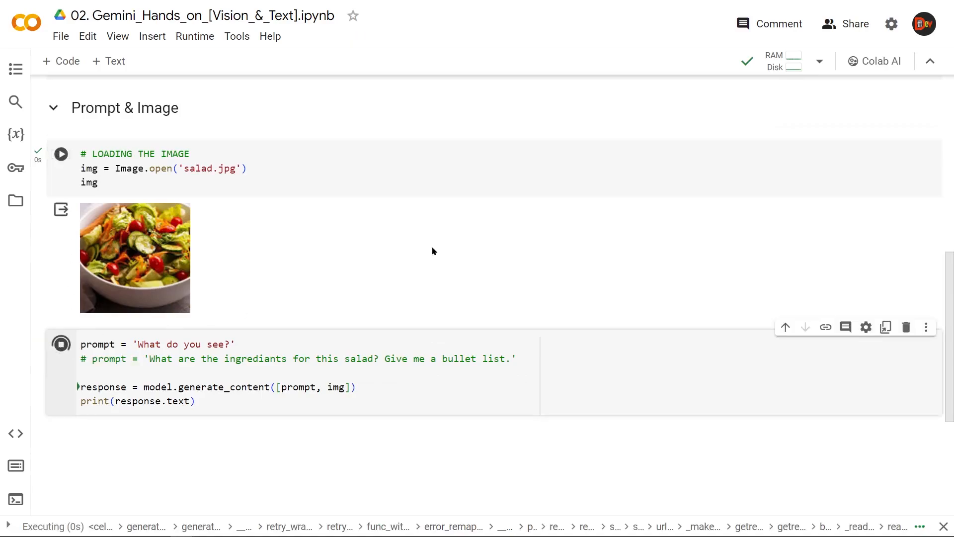
pyautogui.click(61, 344)
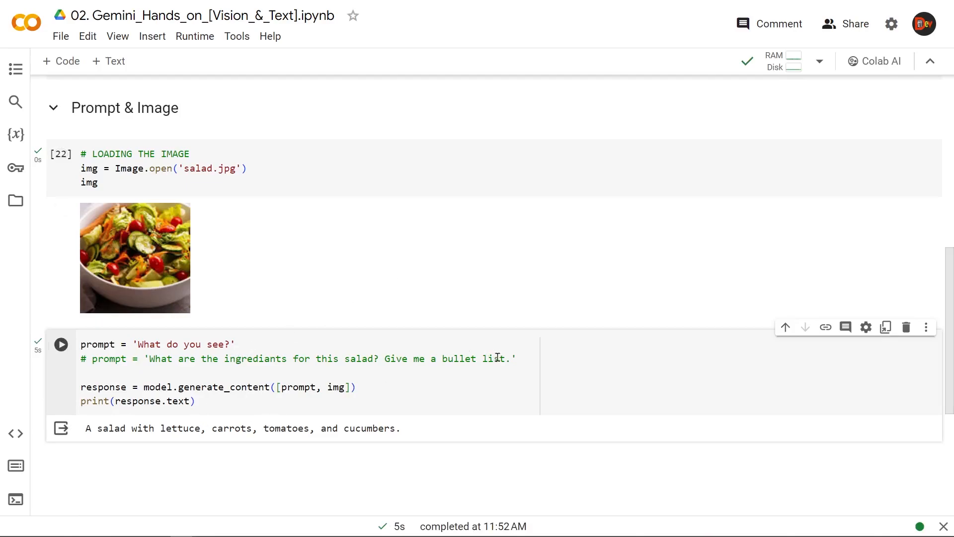
pyautogui.moveTo(411, 379)
pyautogui.write('# ')
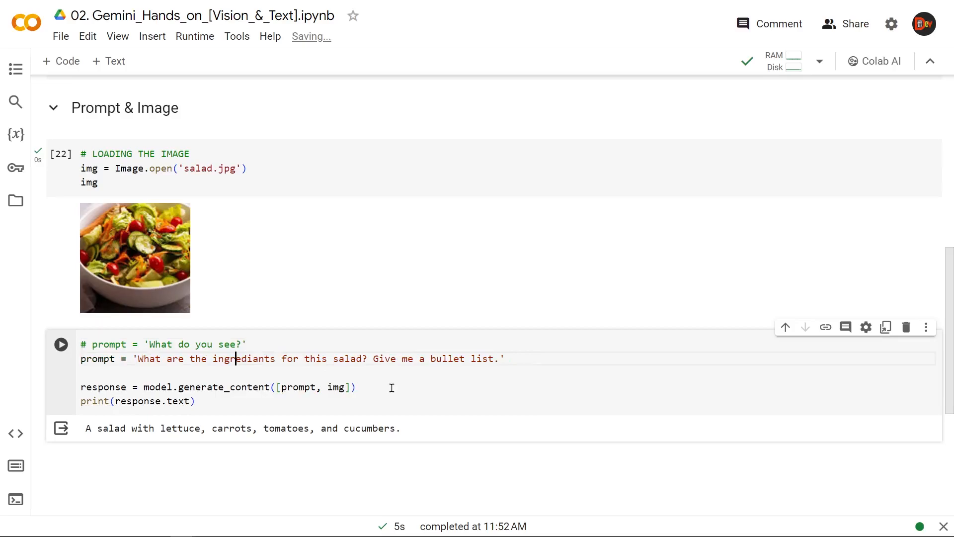
pyautogui.moveTo(457, 405)
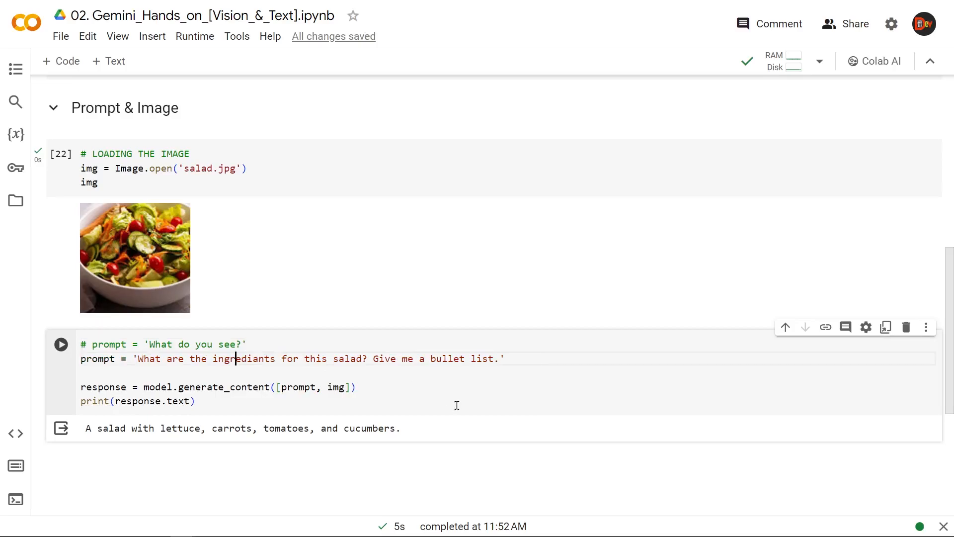
# - Switch to the ingredients bullet-list prompt and run it, yielding lettuce, tomatoes, carrots, cucumbers, onions and peppers
pyautogui.scroll(3)
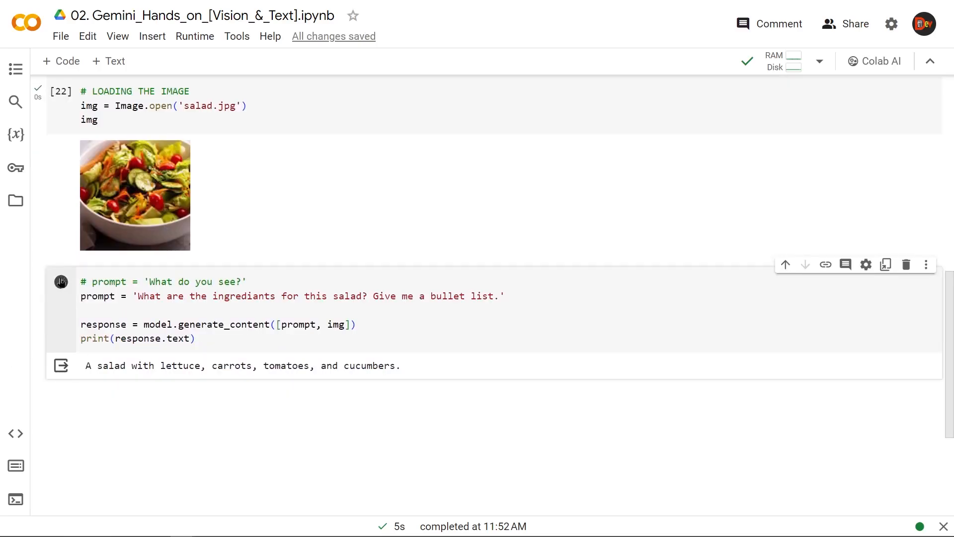
pyautogui.click(61, 282)
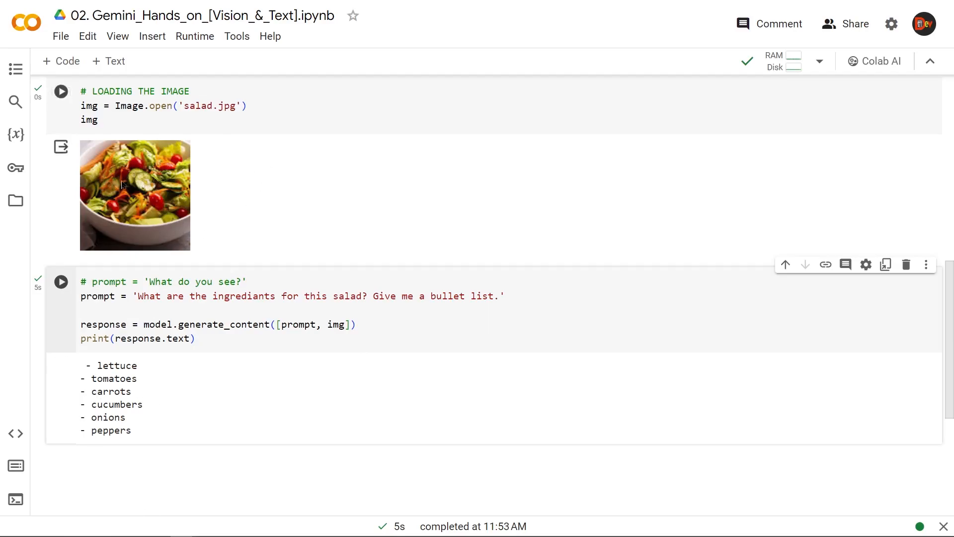
pyautogui.moveTo(241, 217)
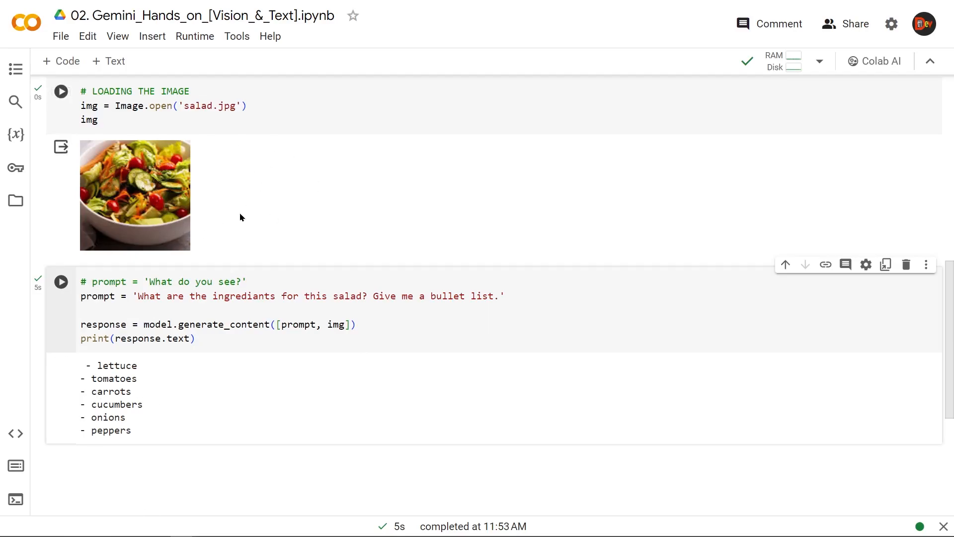